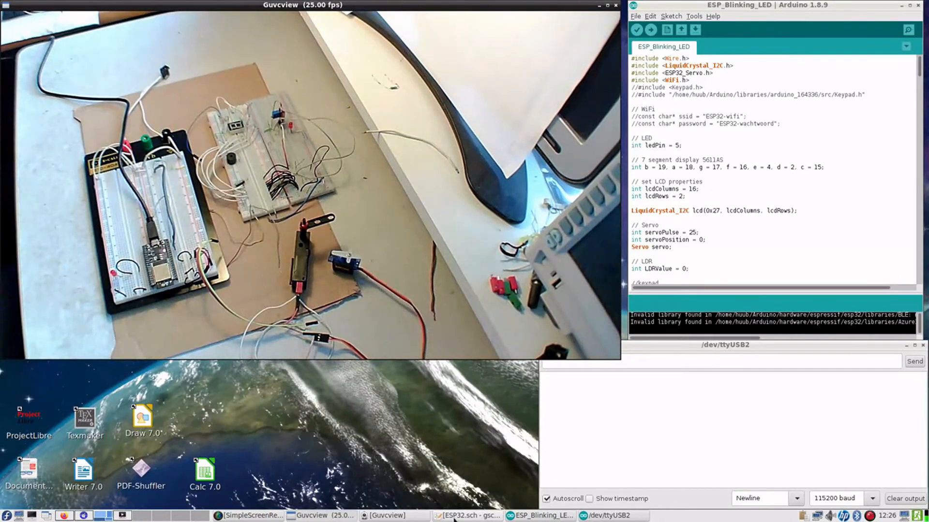
Check the ESP32 schematic, then upload the sketch and follow the /dev/ttyUSB2 serial output to Buzzer end.
click(467, 516)
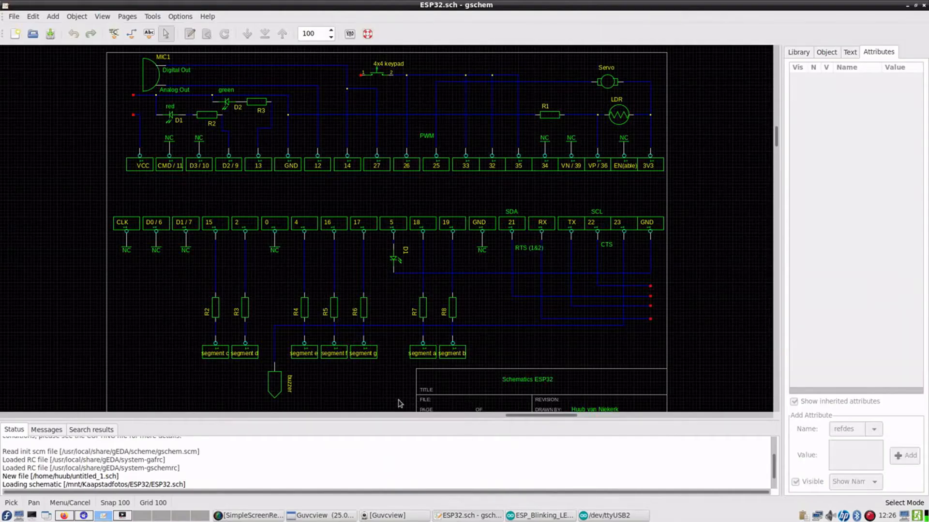
mouse_move(627, 333)
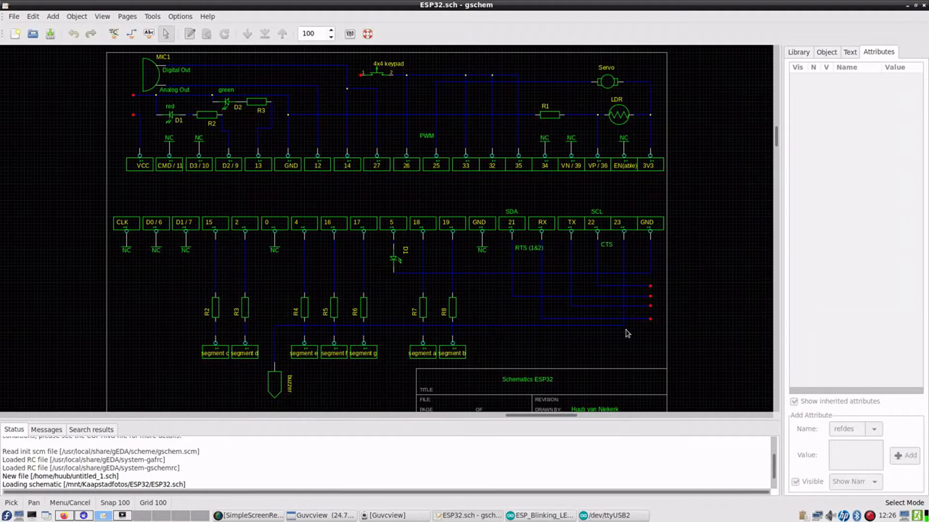
mouse_move(623, 240)
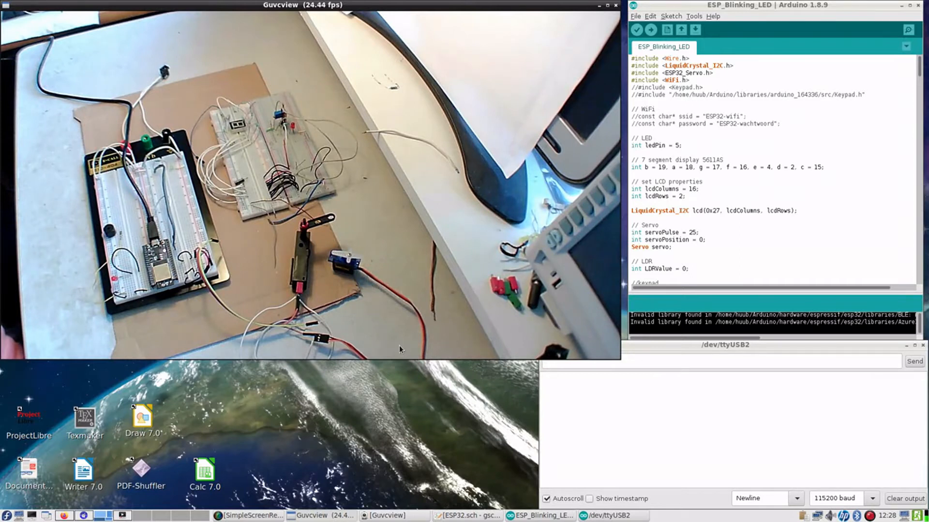
scroll(down, 3)
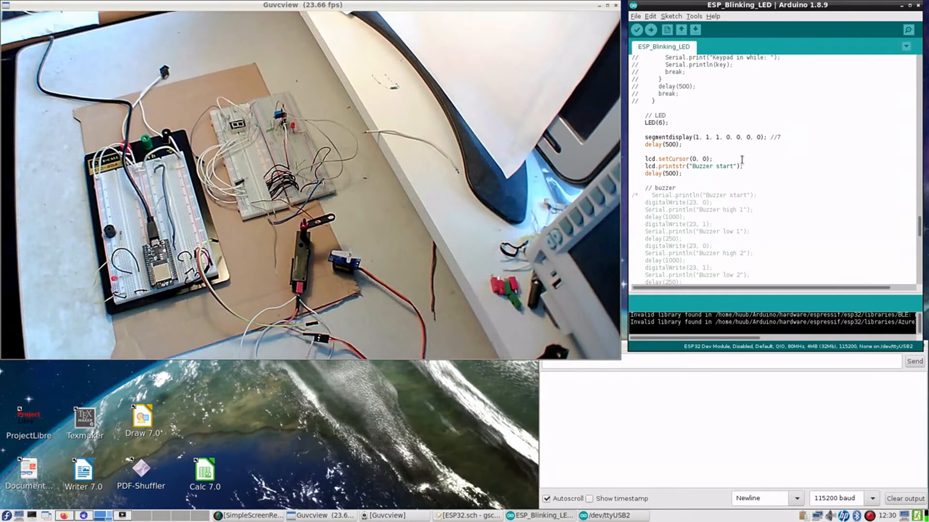
click(650, 30)
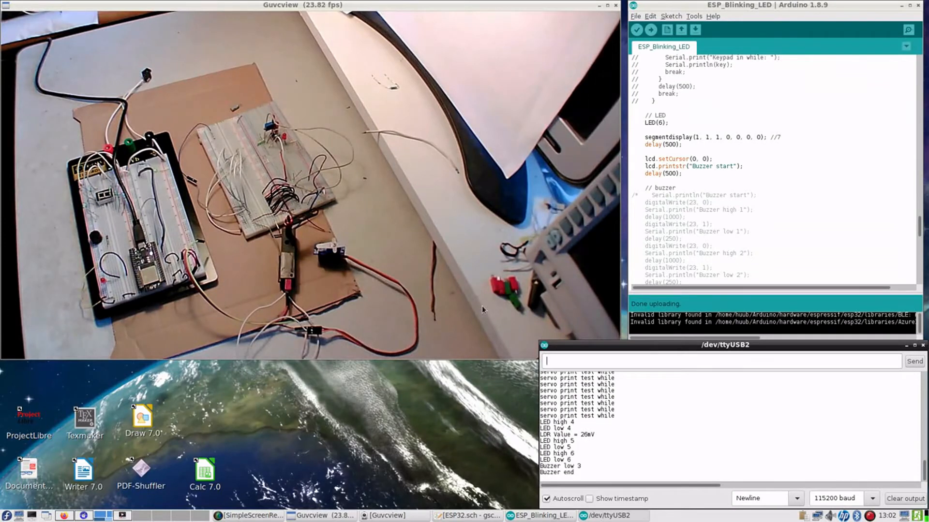
Raise the ESP32.sch gschem window from the taskbar to compare the schematic with the board.
click(468, 515)
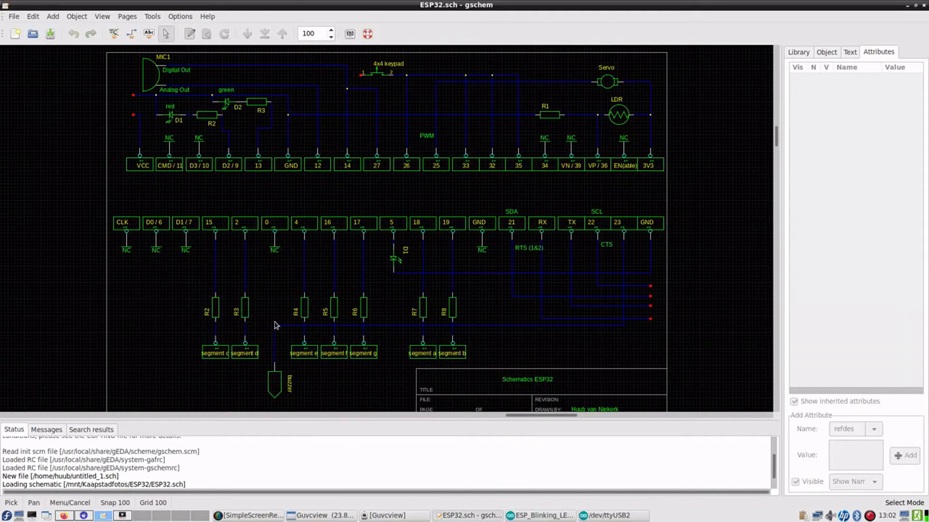
mouse_move(363, 259)
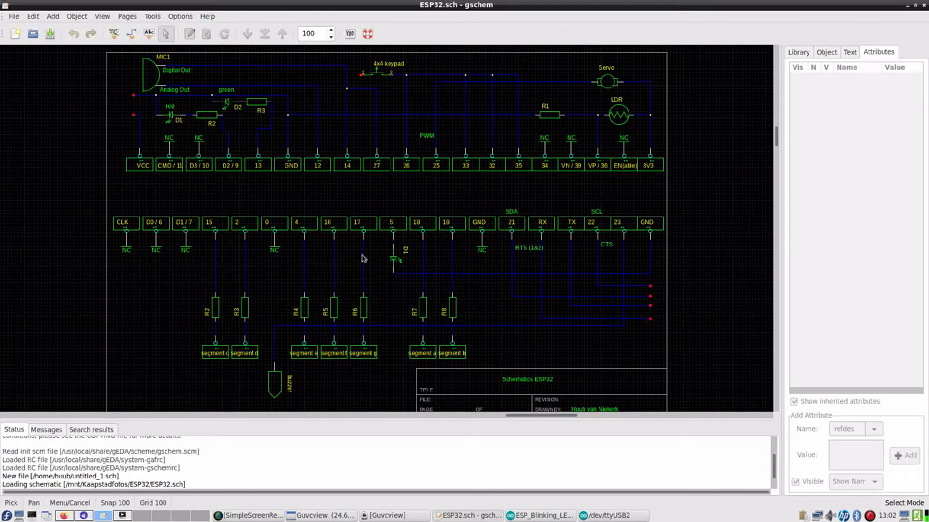
mouse_move(202, 276)
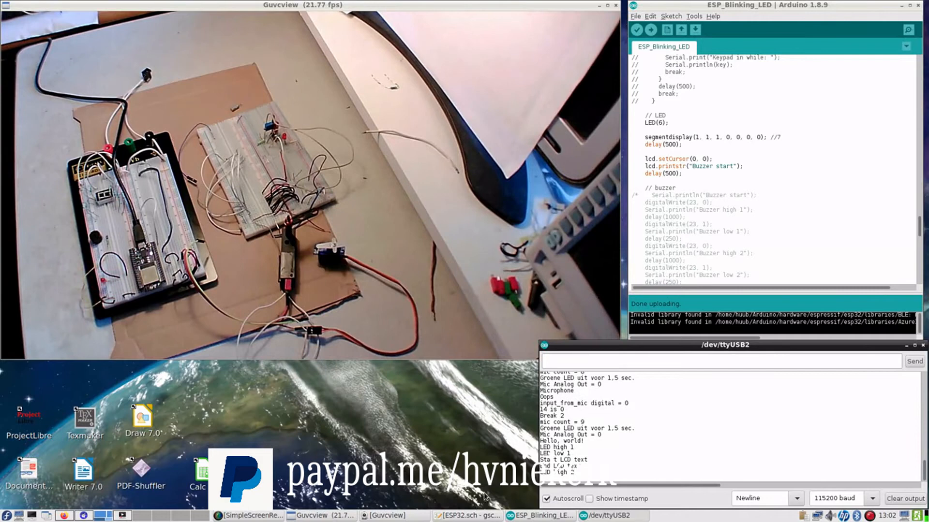
click(467, 516)
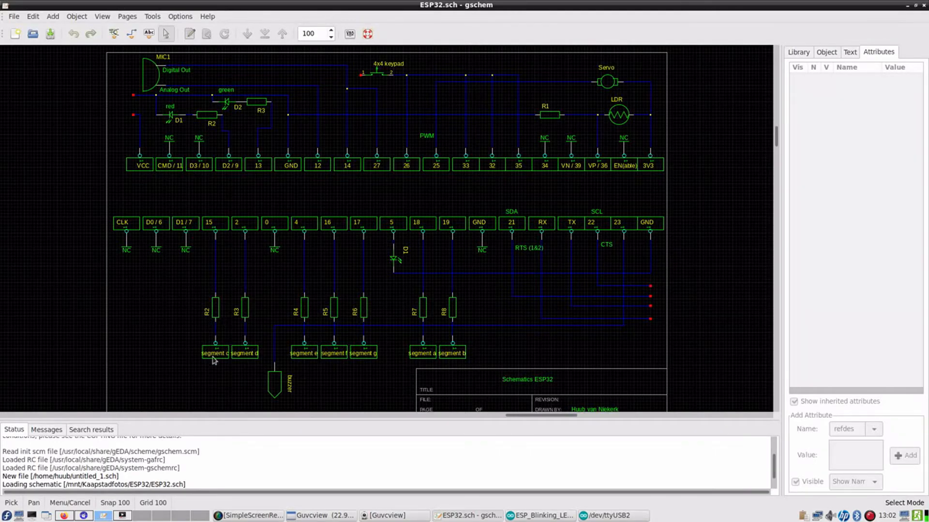
mouse_move(218, 359)
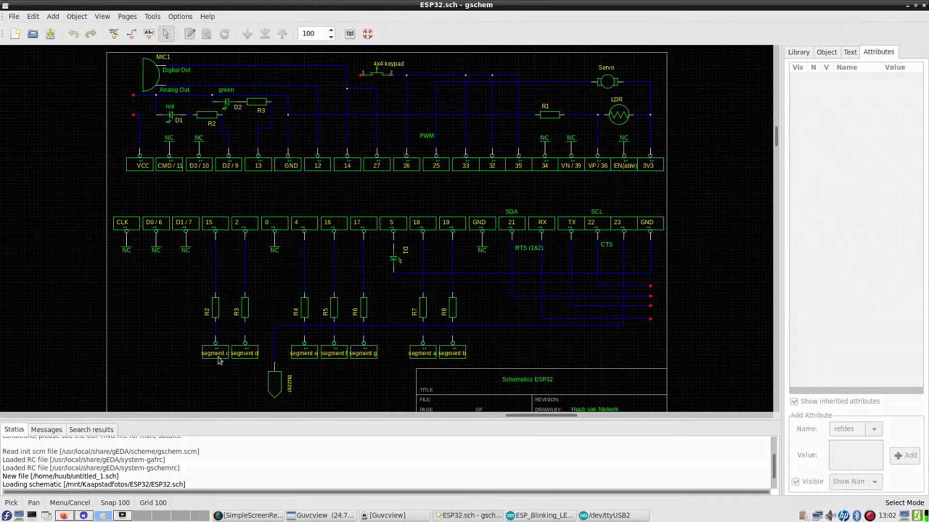
mouse_move(273, 495)
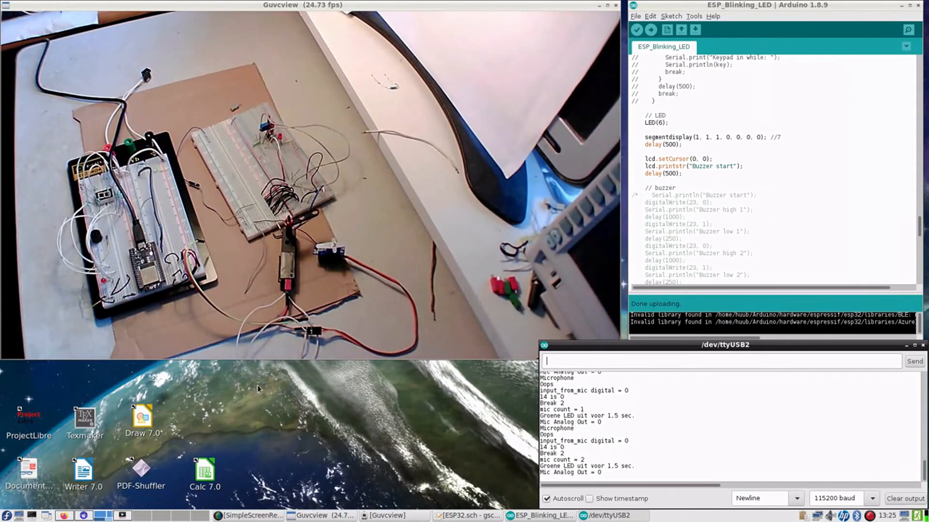
Raise the ESP32.sch gschem window to trace the pin 5 and buzzer wiring.
click(468, 516)
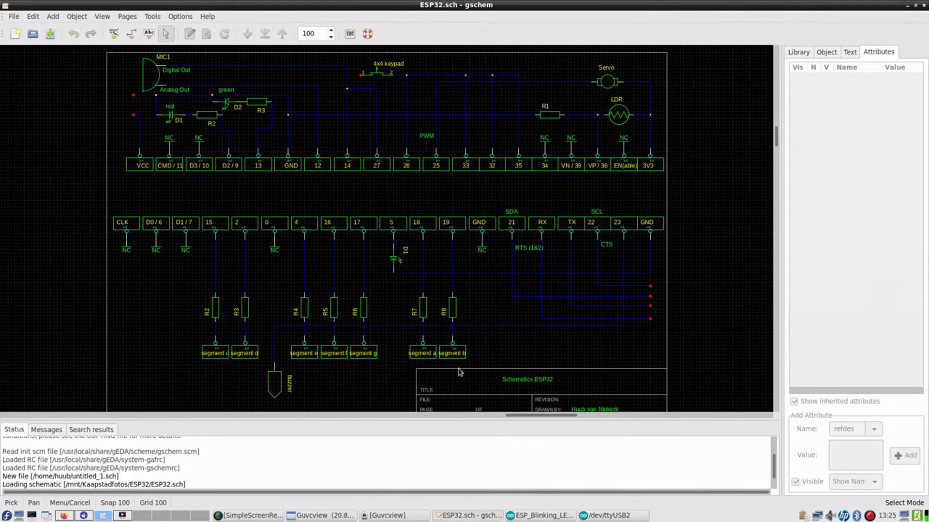
mouse_move(396, 268)
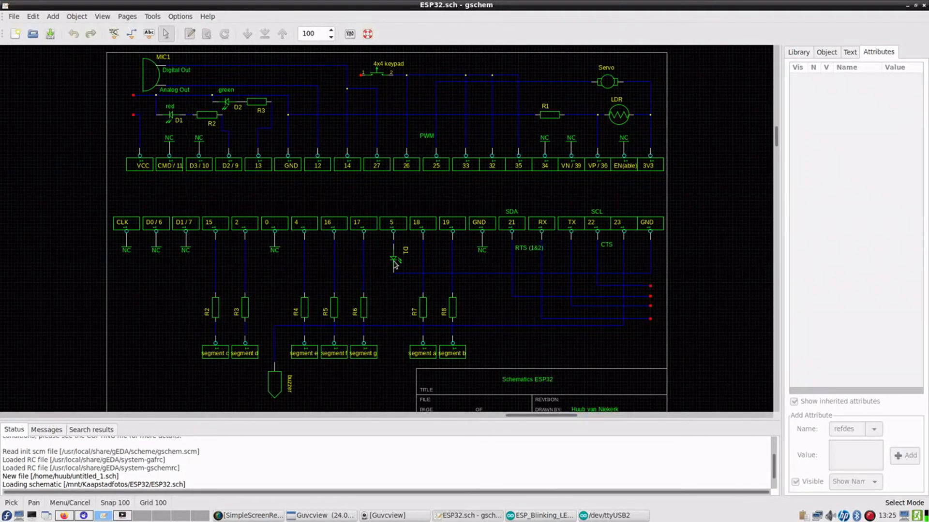
mouse_move(421, 268)
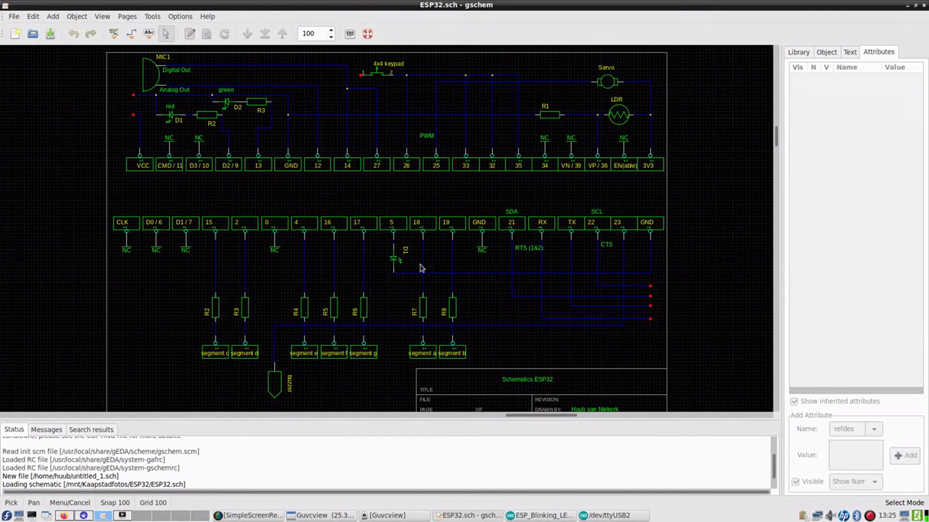
mouse_move(347, 278)
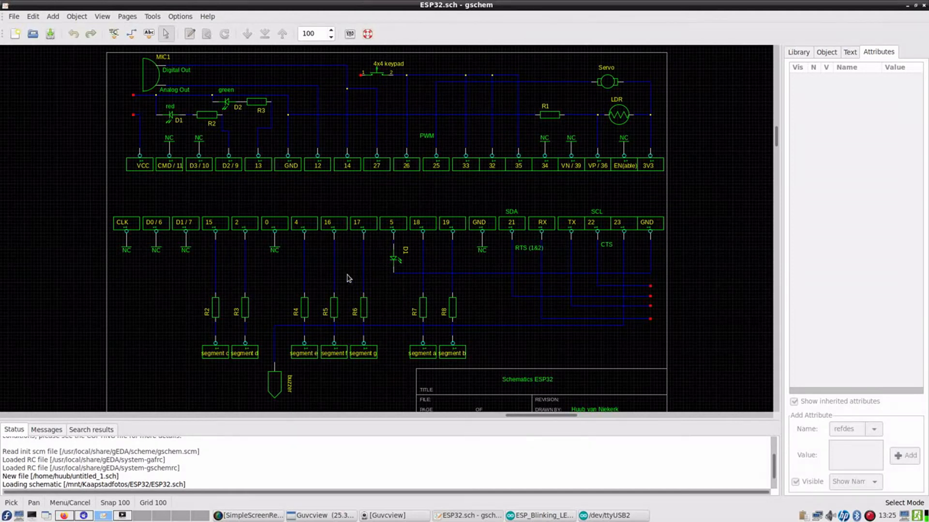
mouse_move(220, 274)
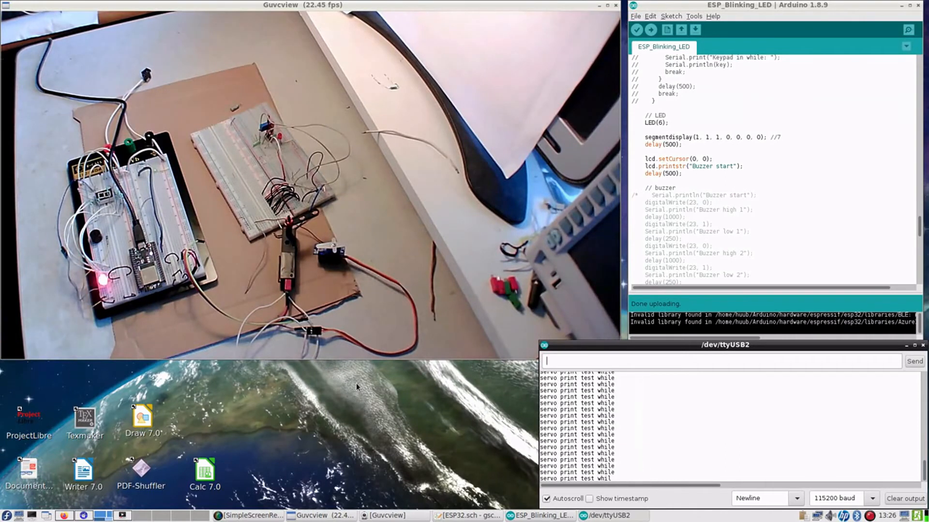
click(465, 516)
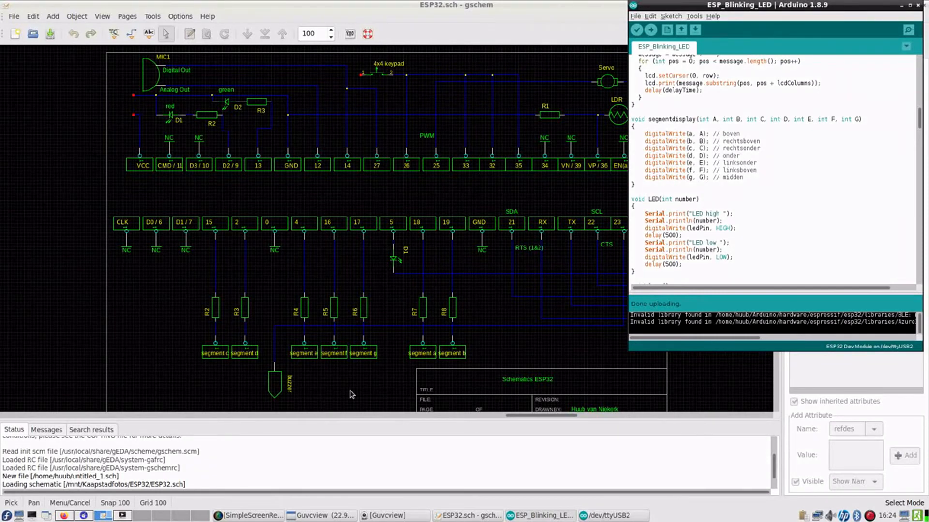
mouse_move(222, 341)
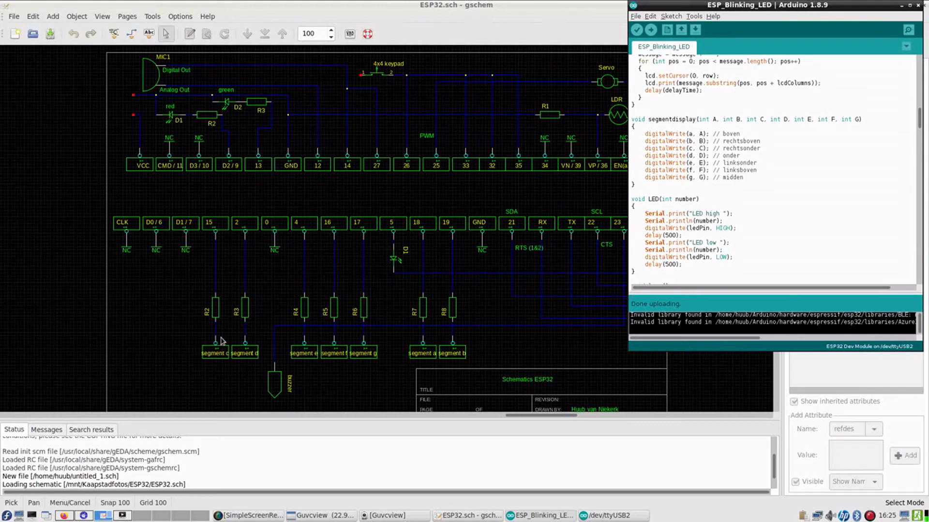
mouse_move(273, 366)
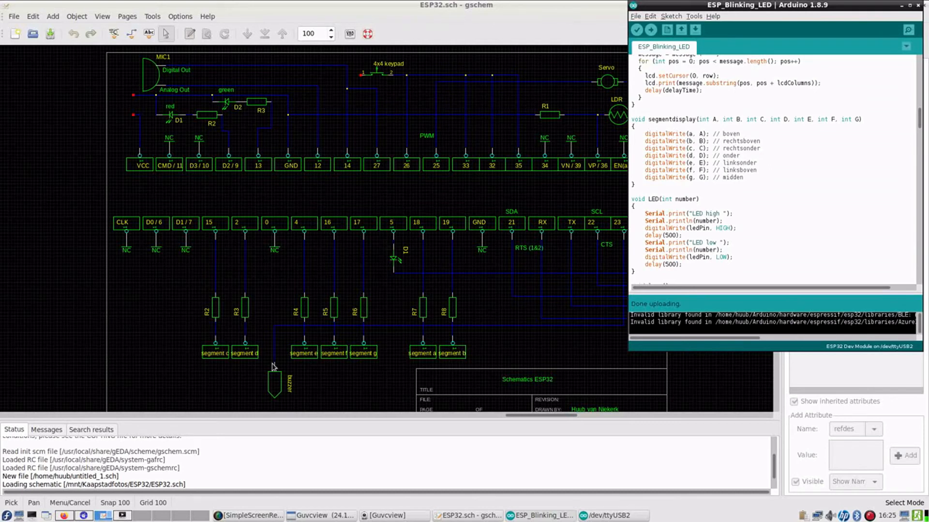
mouse_move(429, 357)
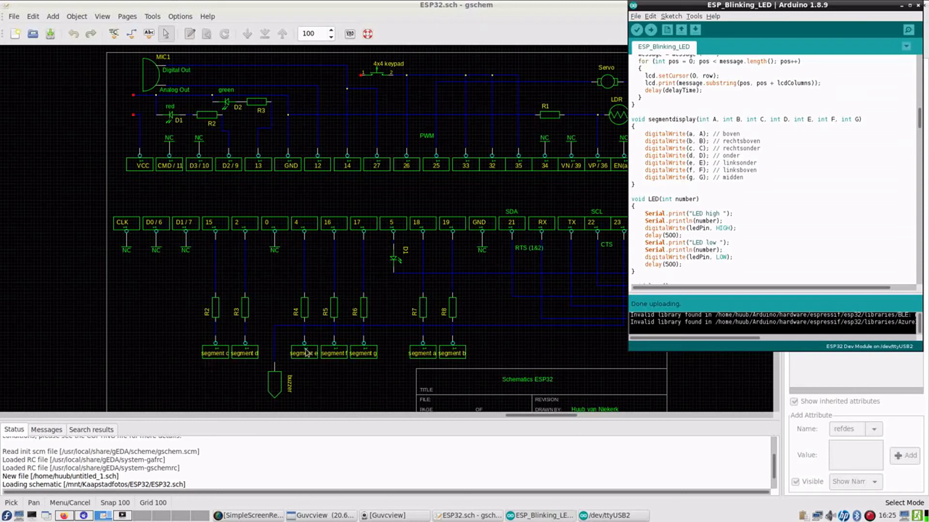
mouse_move(329, 304)
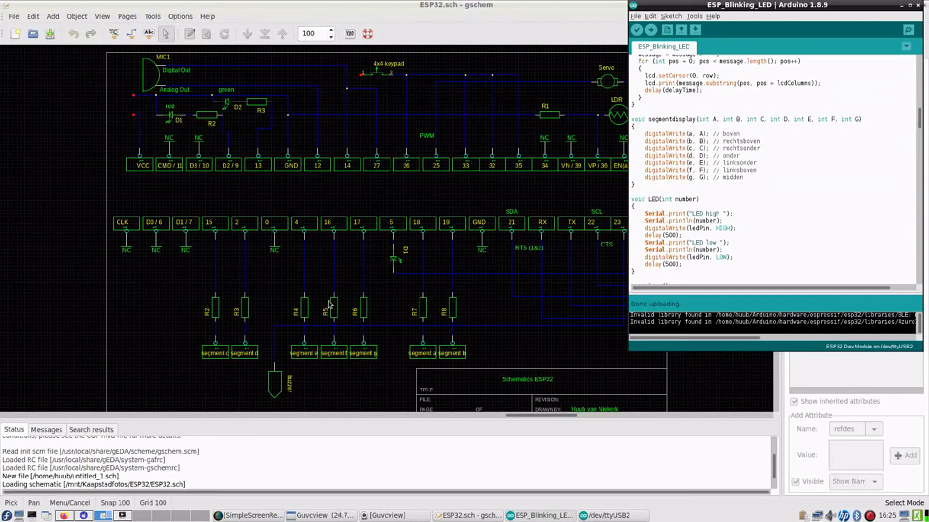
mouse_move(442, 226)
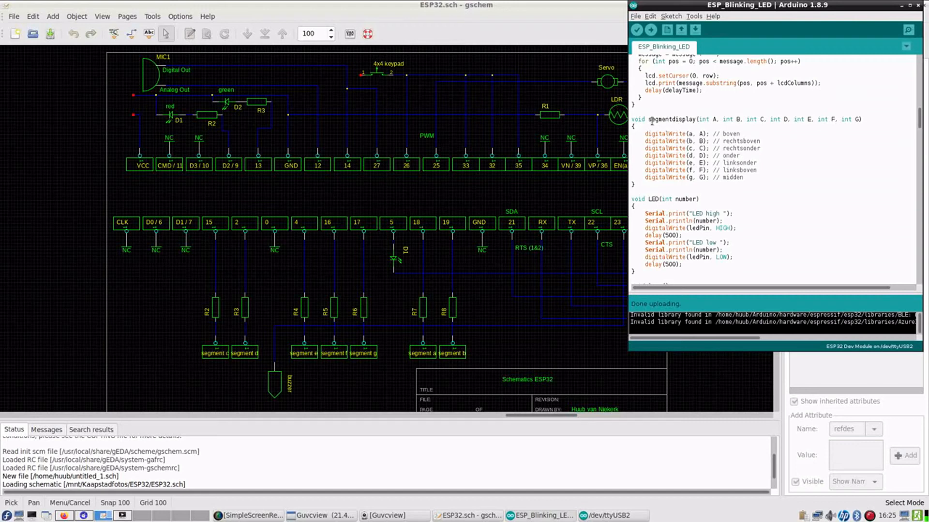
double_click(672, 119)
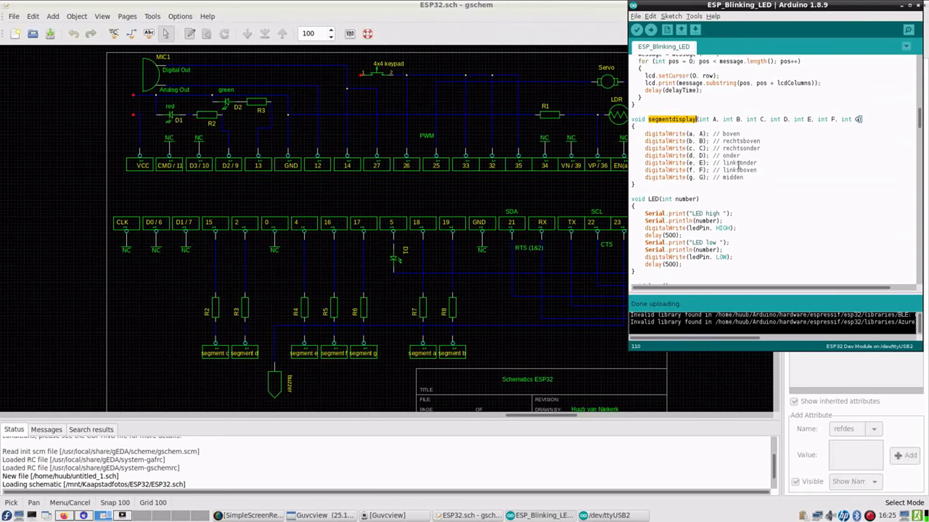
mouse_move(418, 474)
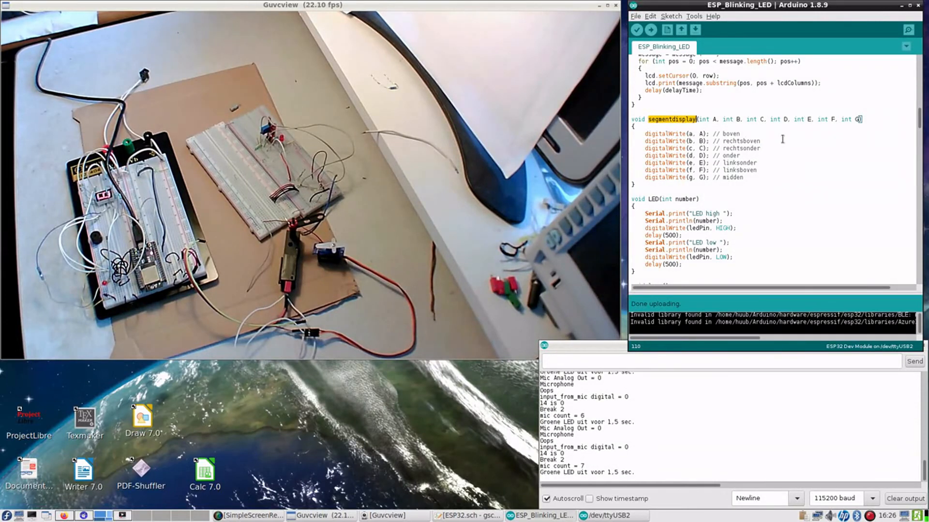
Scroll the sketch down to the commented-out // buzzer block with its digitalWrite and print lines.
scroll(down, 3)
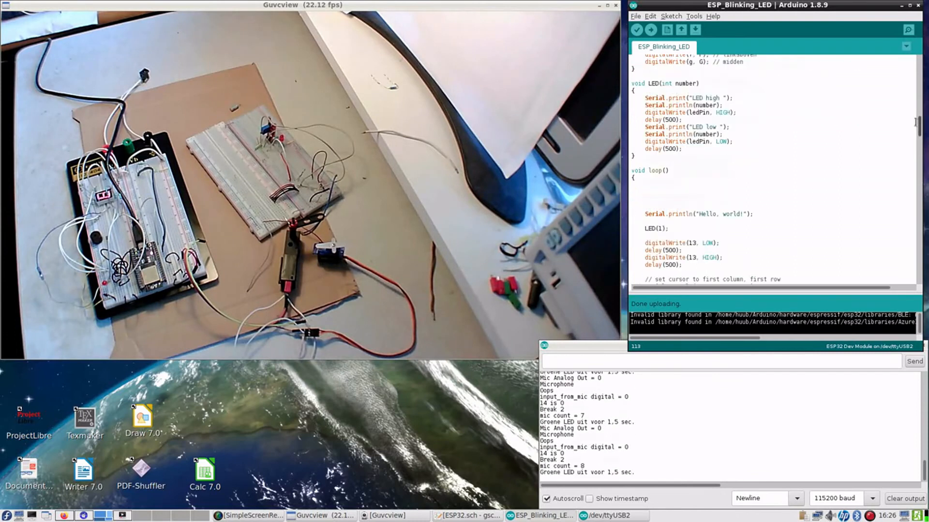
scroll(down, 3)
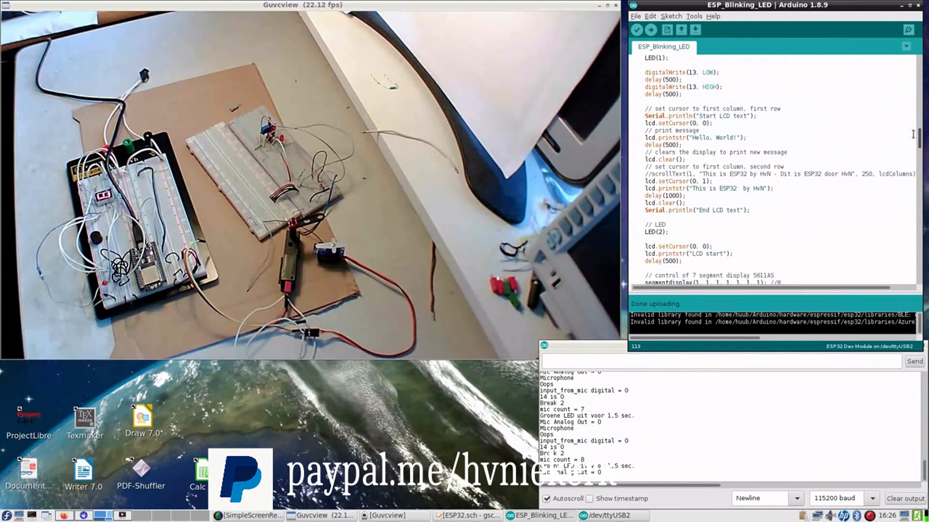
scroll(down, 3)
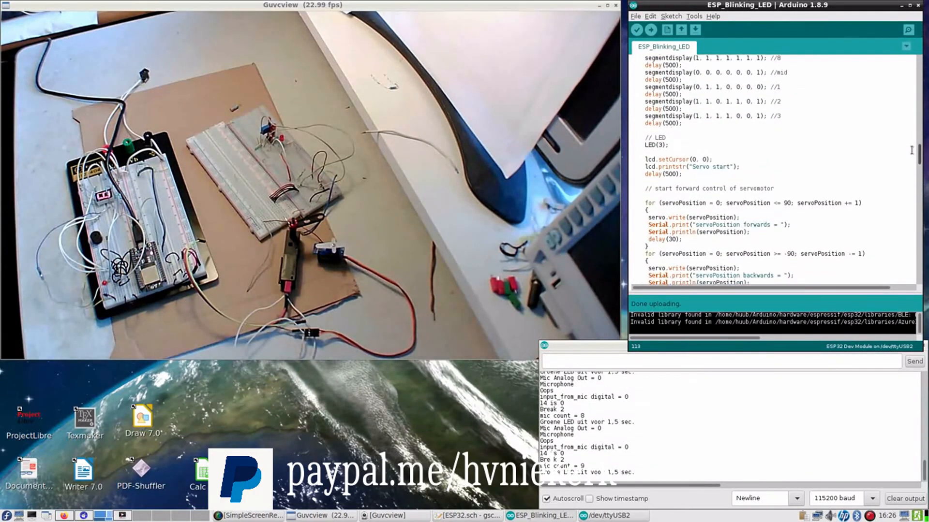
scroll(down, 3)
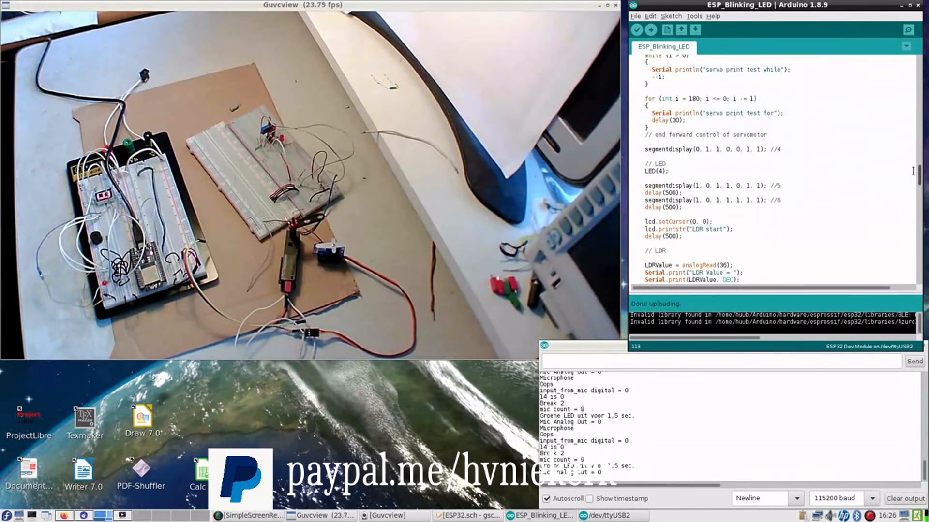
scroll(down, 3)
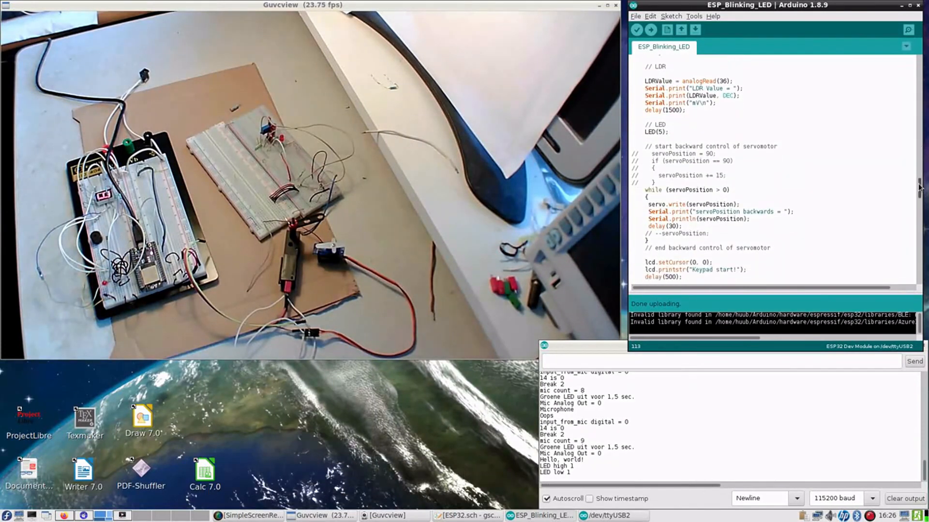
scroll(down, 3)
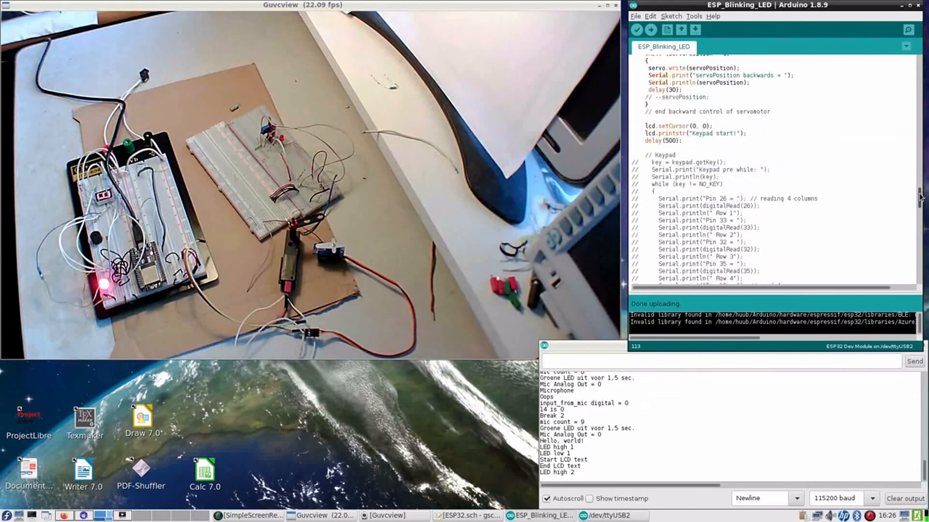
scroll(down, 3)
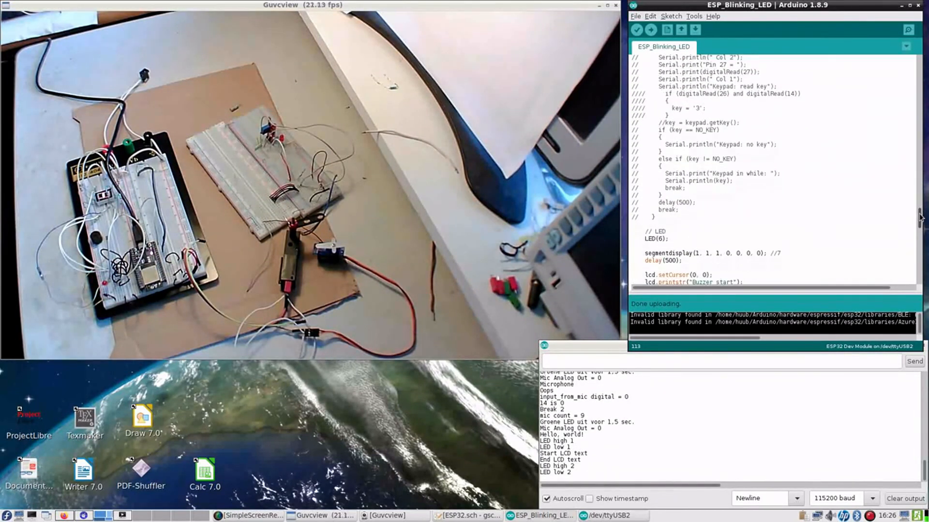
scroll(down, 3)
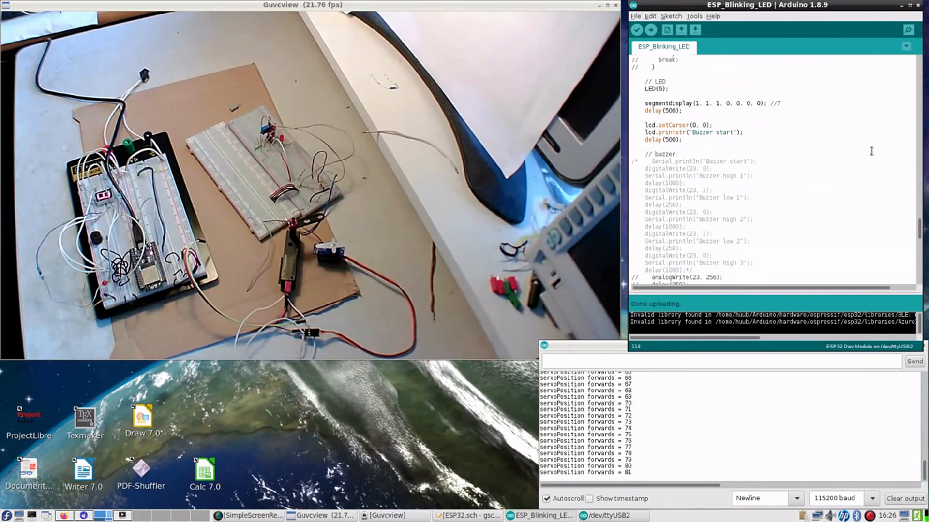
scroll(down, 3)
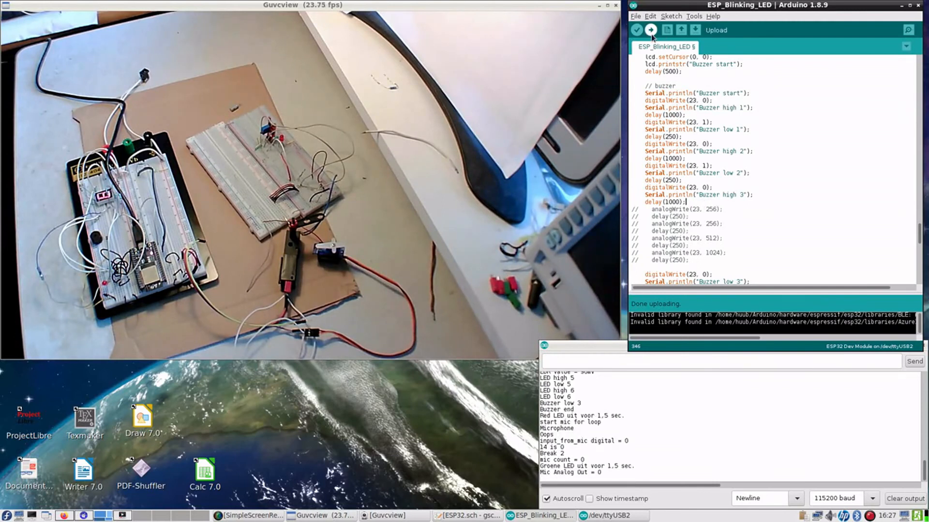
Upload the sketch with the buzzer block uncommented so it compiles and connects to the ESP32.
click(651, 30)
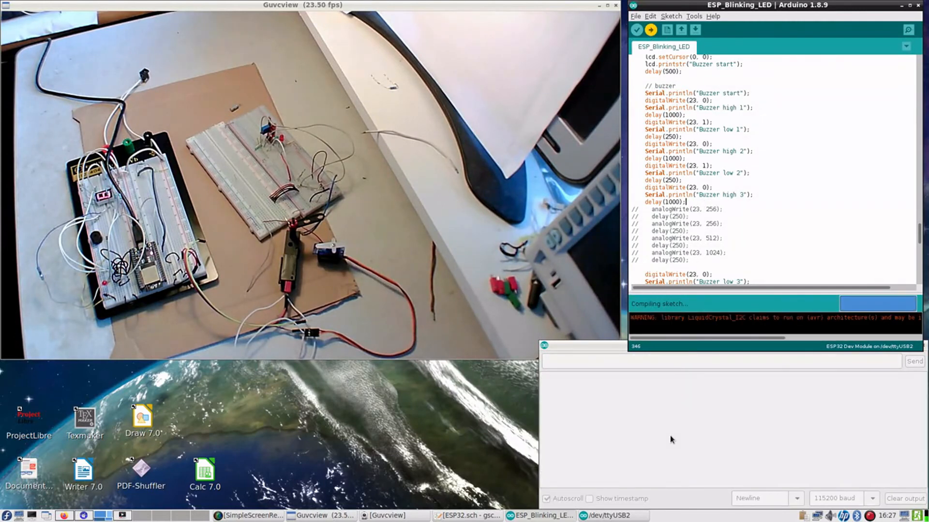
click(650, 30)
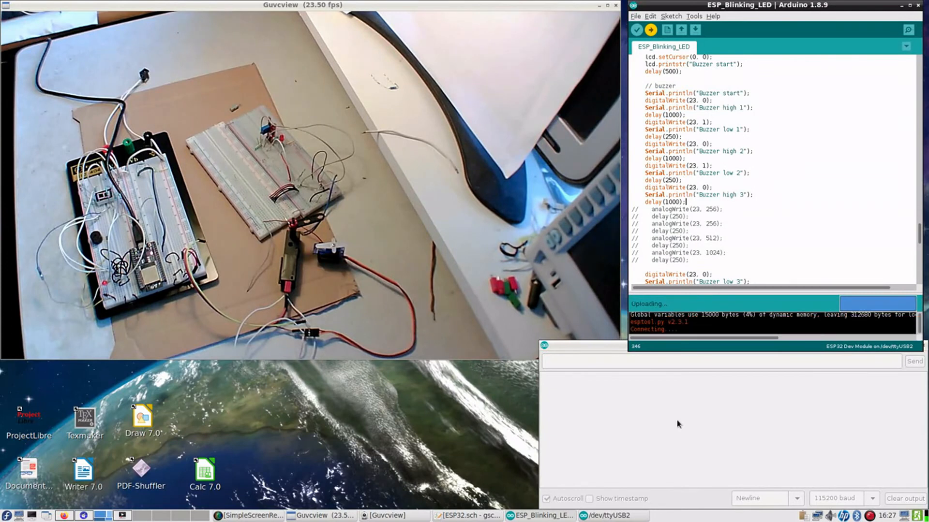